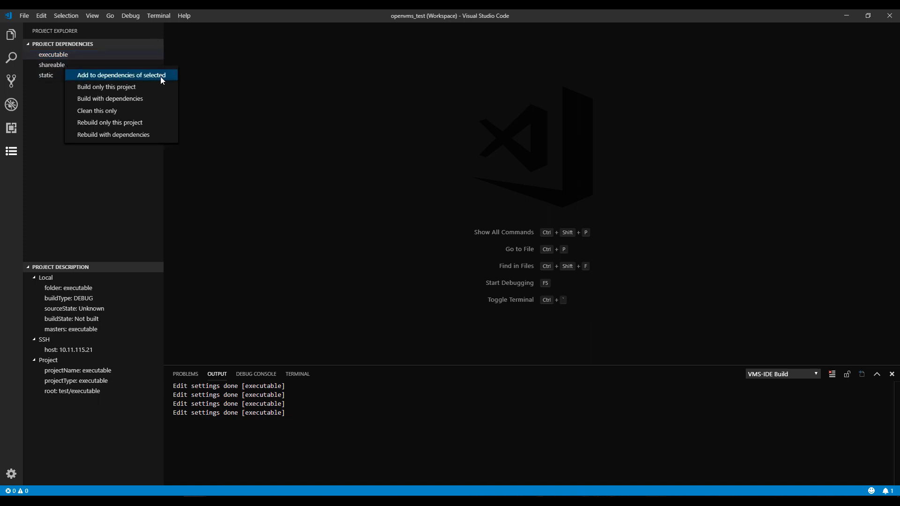
# Add the static project as a dependency of executable and select the executable project
pyautogui.click(121, 75)
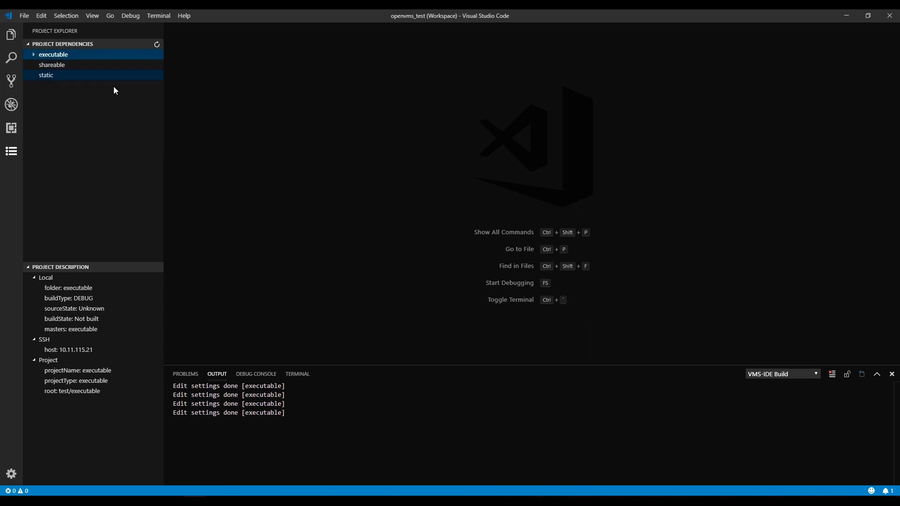
pyautogui.click(53, 55)
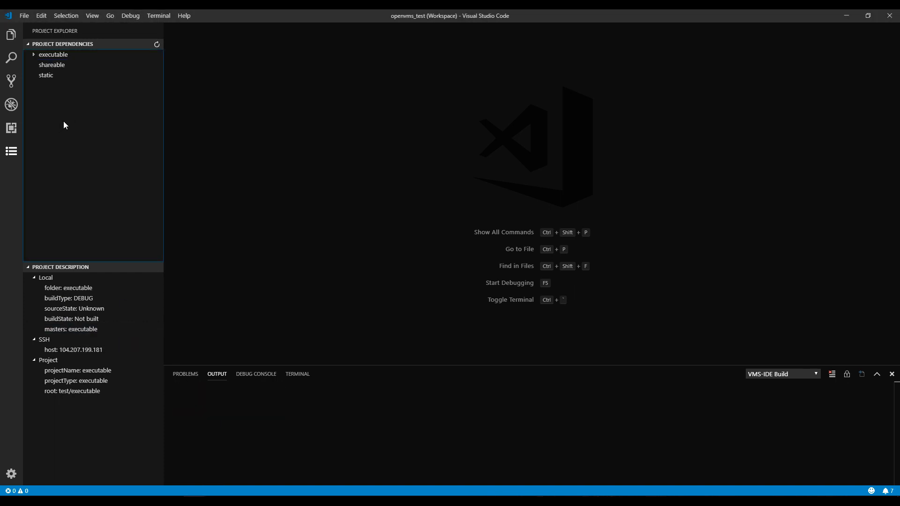
pyautogui.click(54, 54)
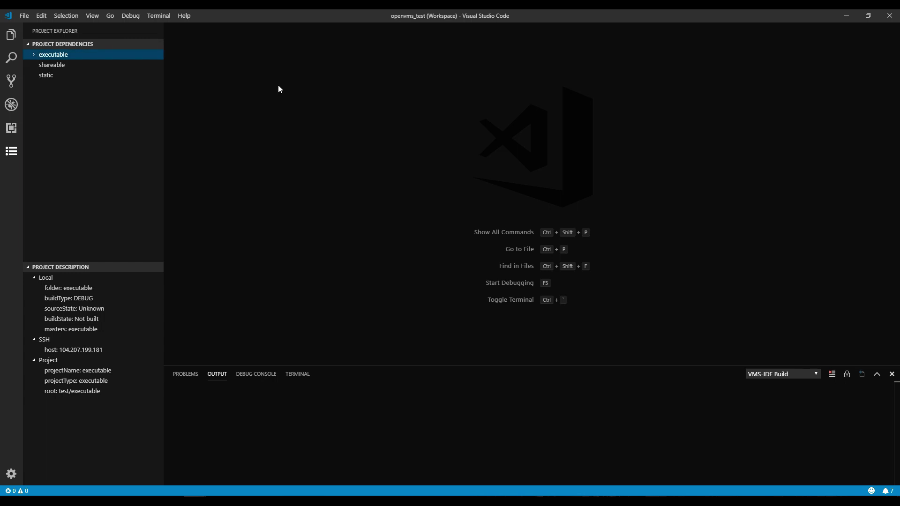
# Run 'VMS-IDE: Create MMS' from the Command Palette and return to the workspace file listing
pyautogui.write('V')
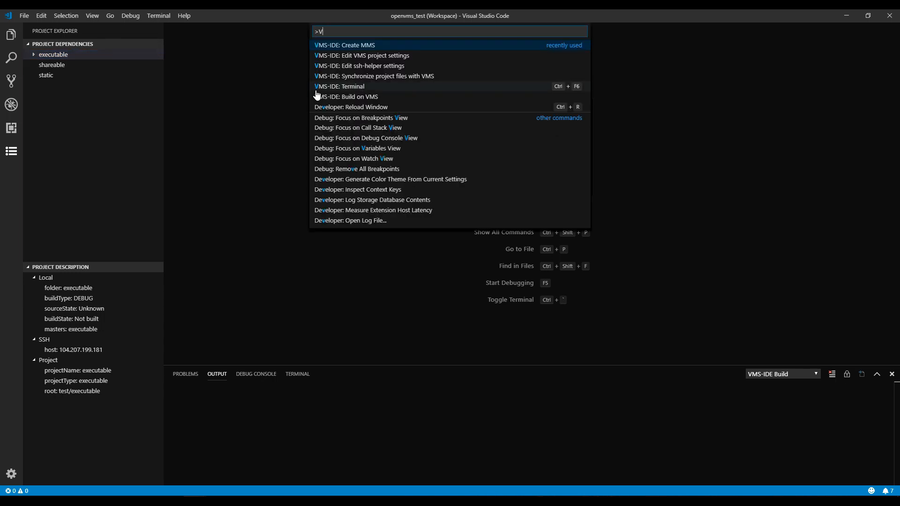
pyautogui.write('MS-IDE')
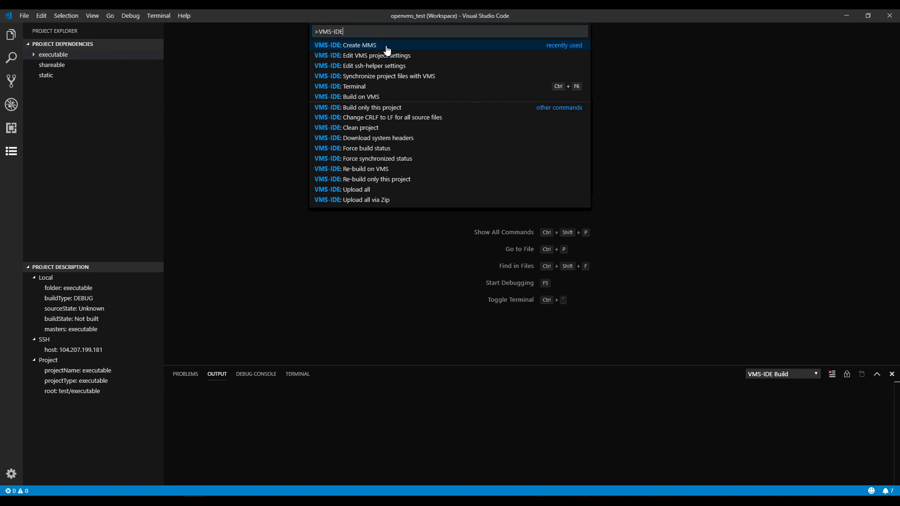
pyautogui.click(358, 45)
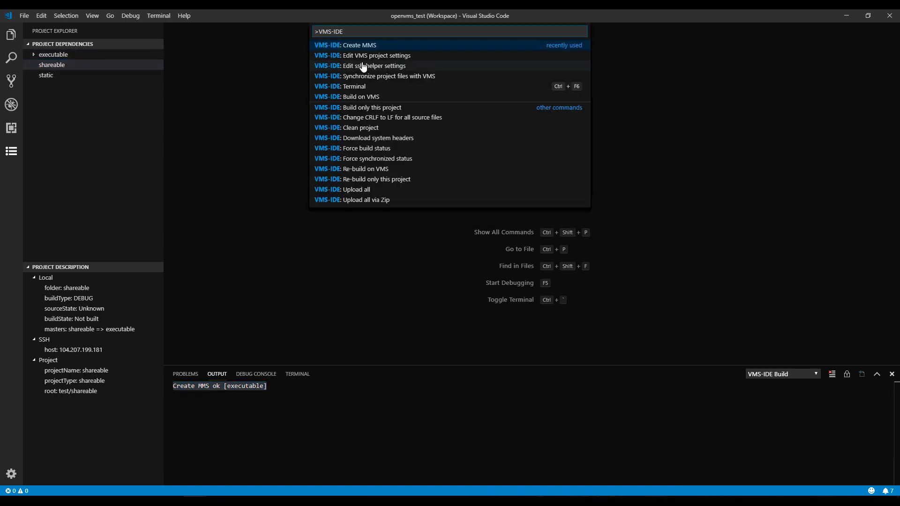
pyautogui.click(352, 45)
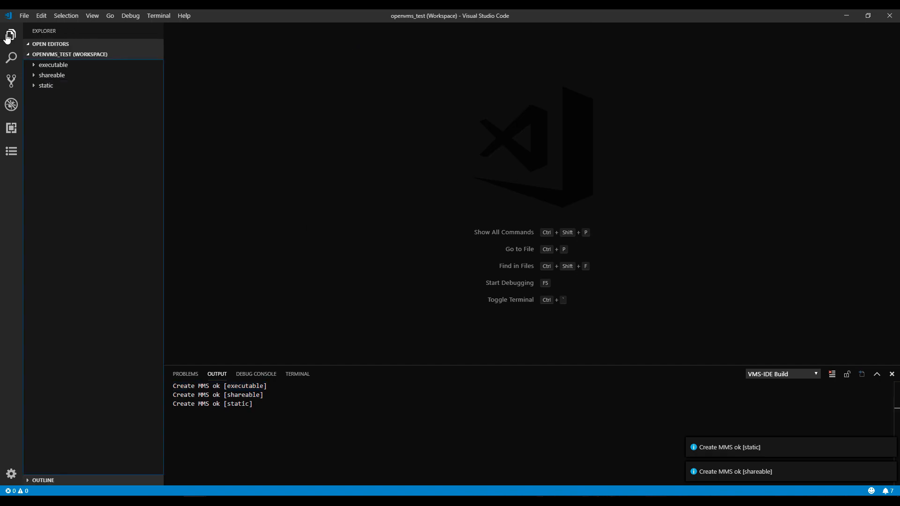
pyautogui.click(45, 86)
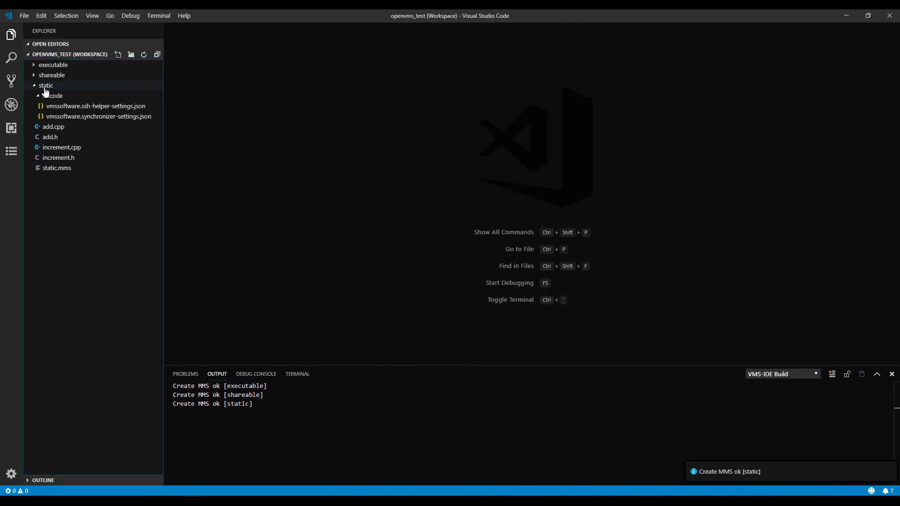
pyautogui.click(51, 75)
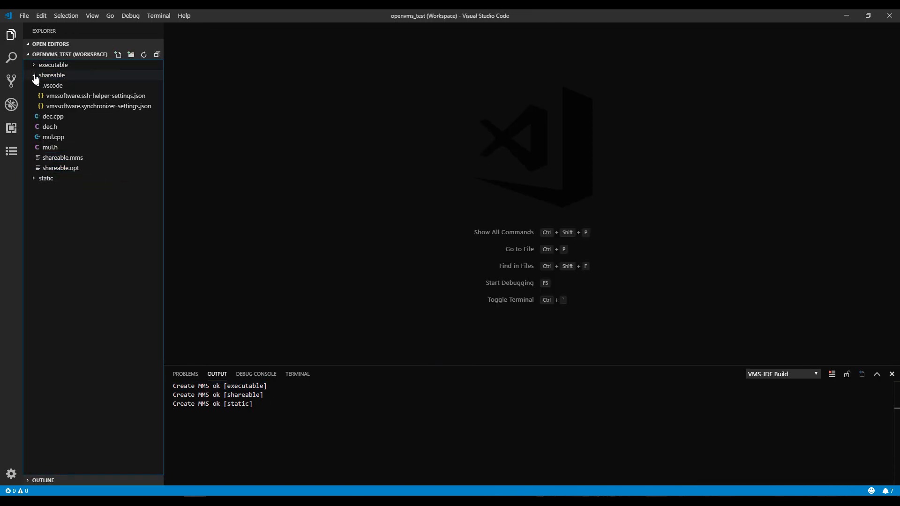
pyautogui.click(53, 65)
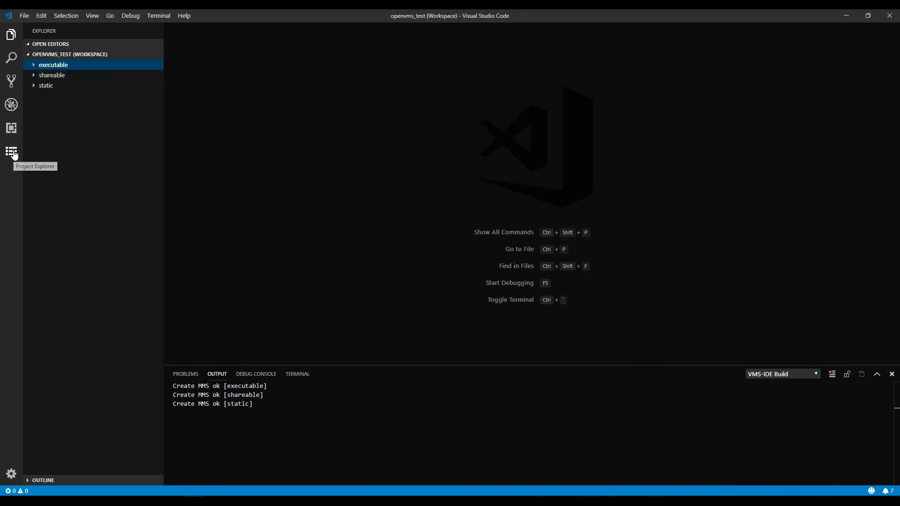
# Select the static project in Project Dependencies and upload all its files to VMS
pyautogui.click(11, 152)
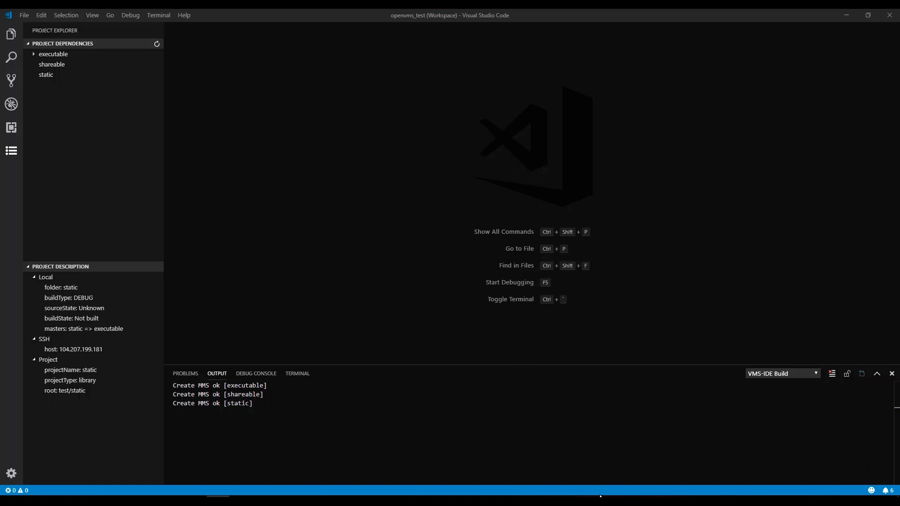
pyautogui.moveTo(69, 182)
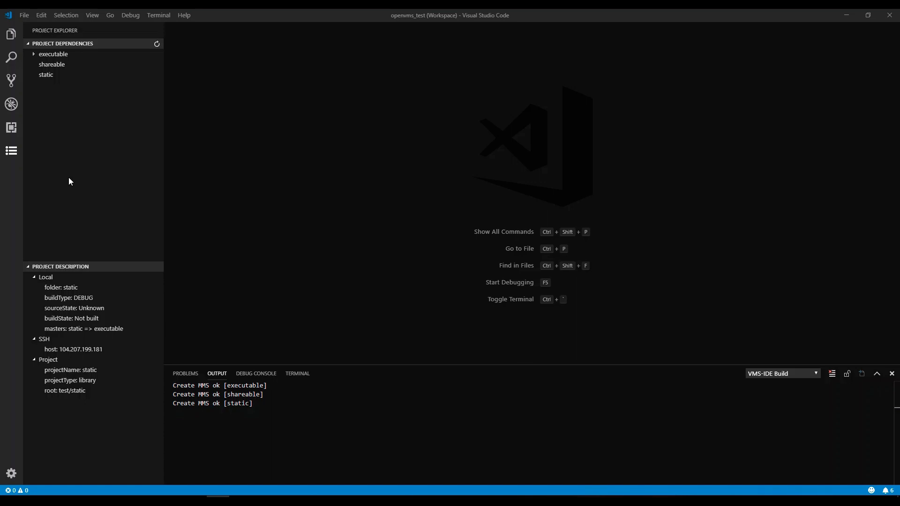
pyautogui.moveTo(52, 314)
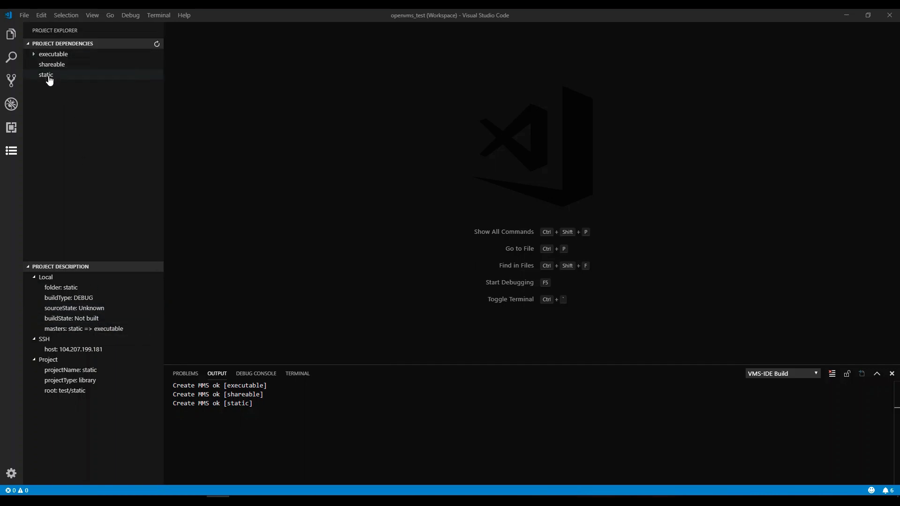
pyautogui.click(45, 75)
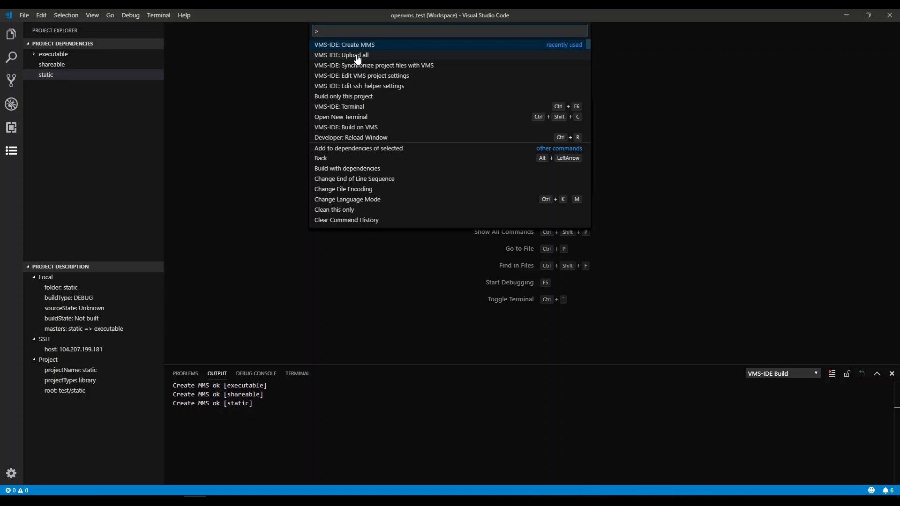
pyautogui.click(343, 54)
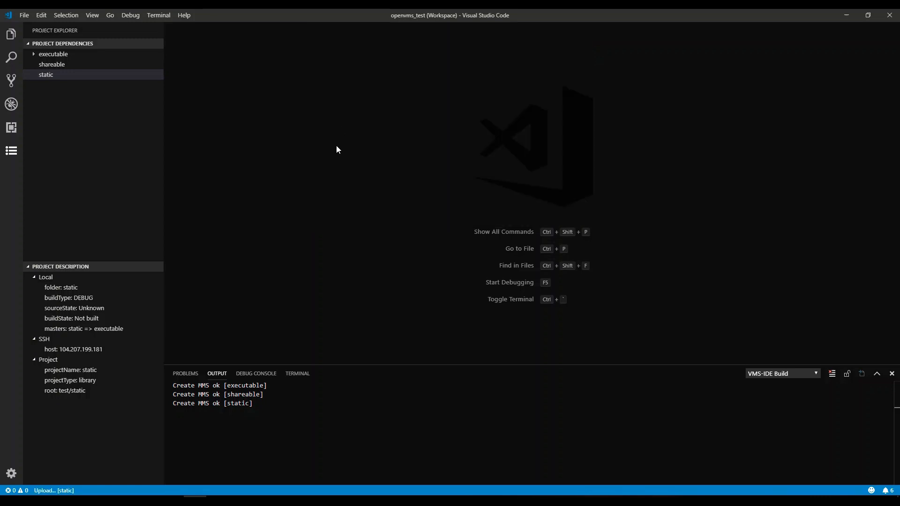
pyautogui.moveTo(377, 232)
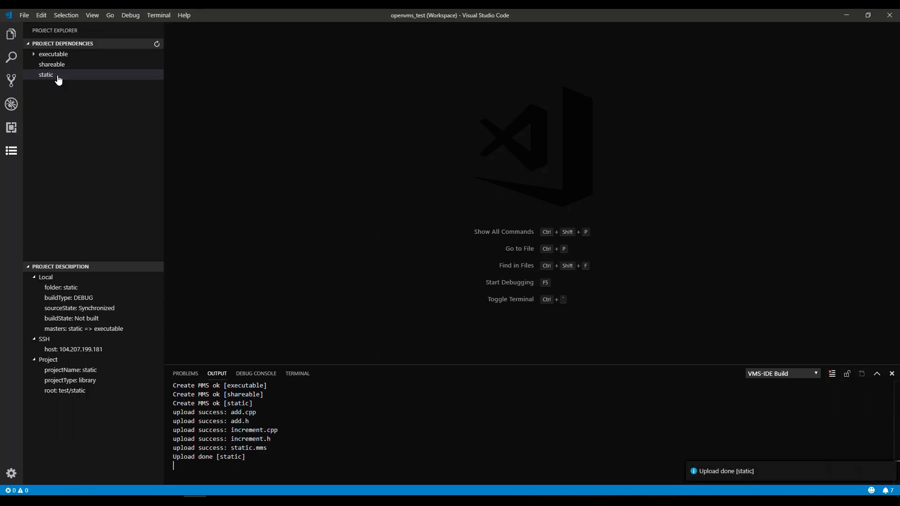
pyautogui.moveTo(55, 69)
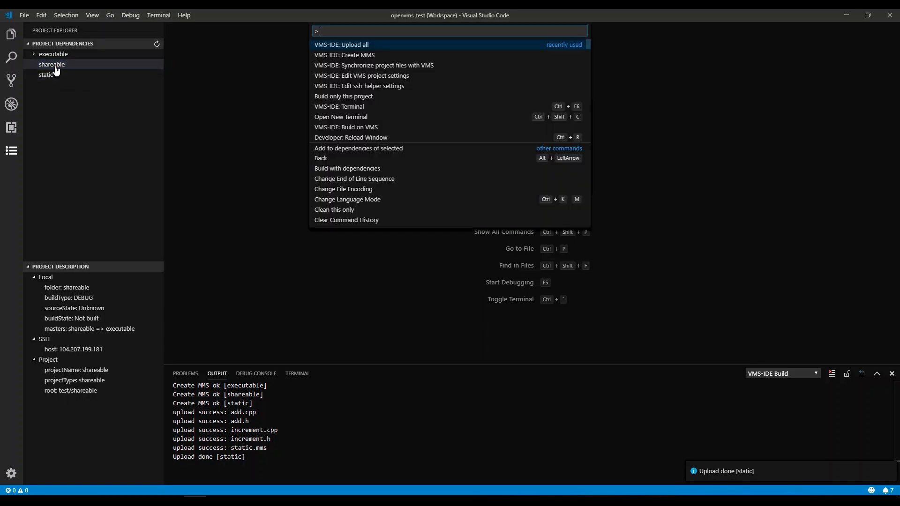
# Run 'VMS-IDE: Upload all' for the remaining projects and check the executable's description
pyautogui.write('vms')
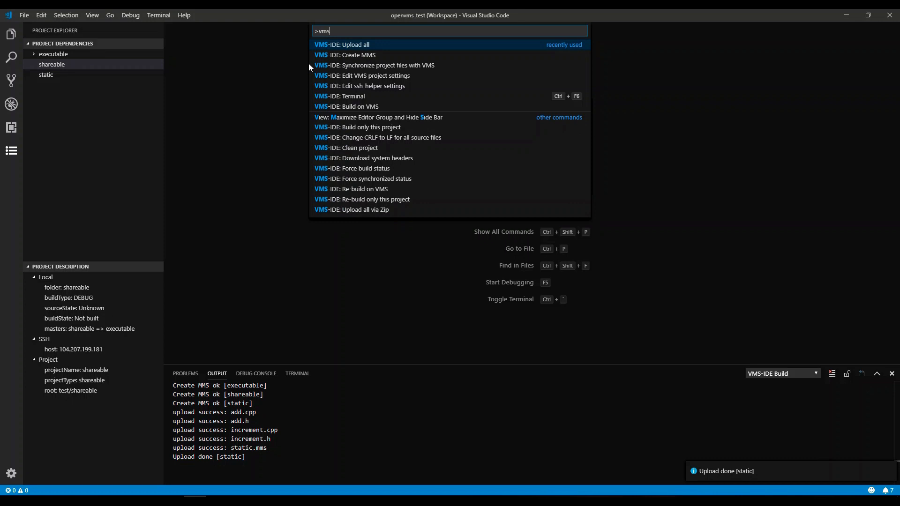
pyautogui.write('-ide')
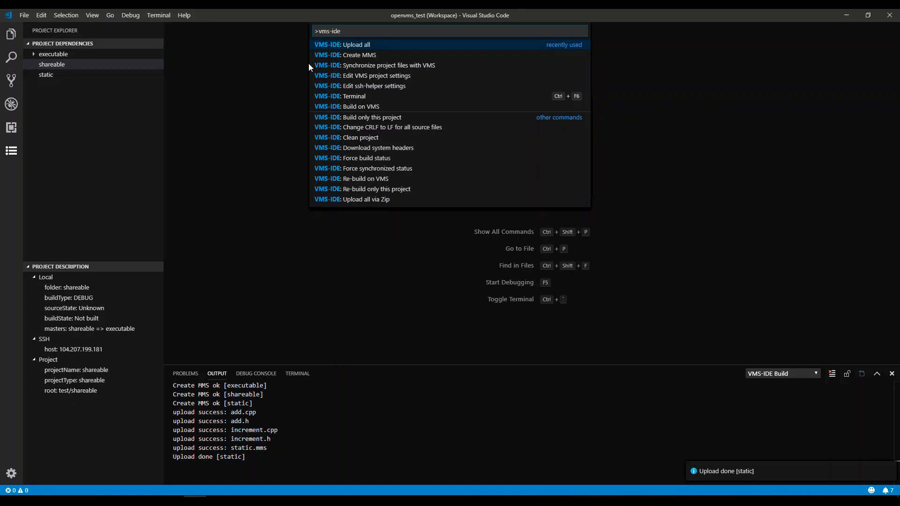
pyautogui.write(':u')
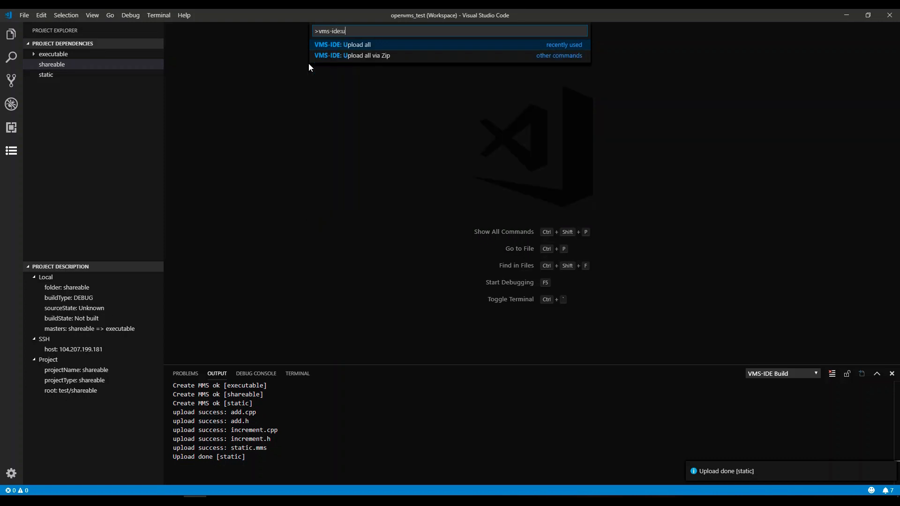
pyautogui.moveTo(382, 48)
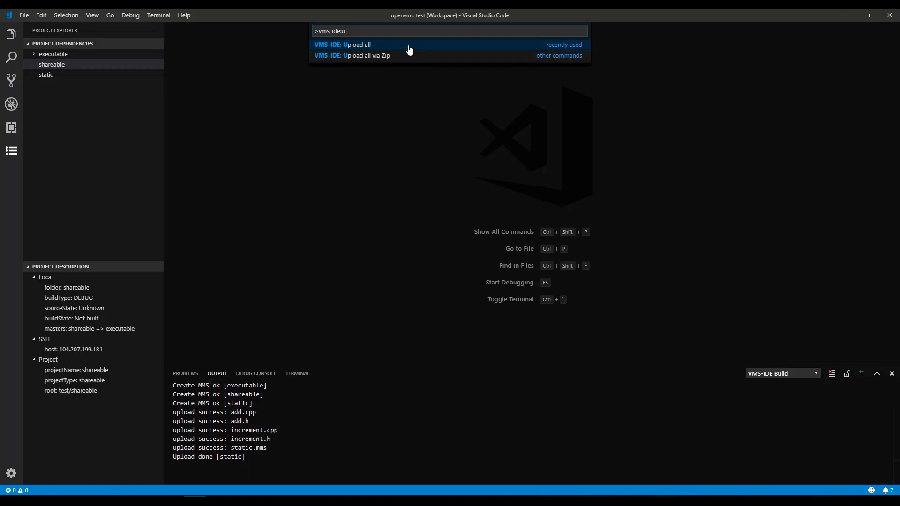
pyautogui.click(357, 44)
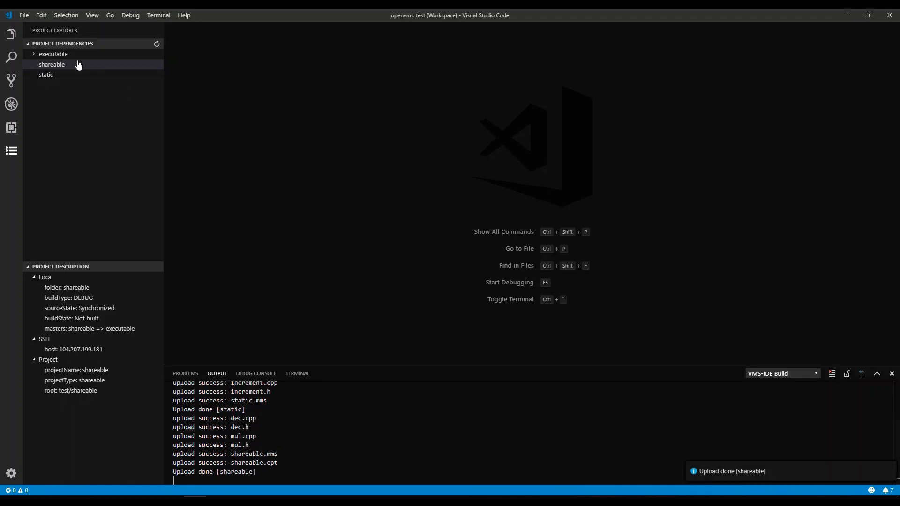
pyautogui.click(53, 55)
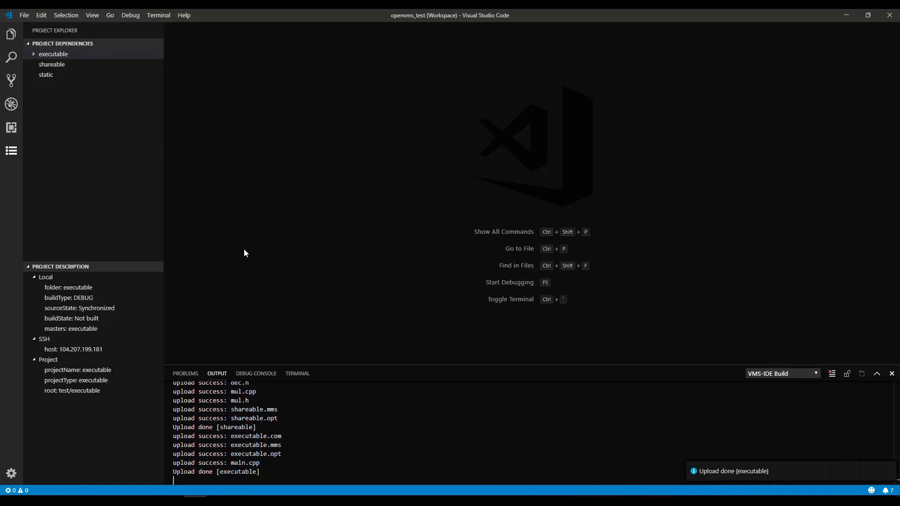
pyautogui.moveTo(195, 240)
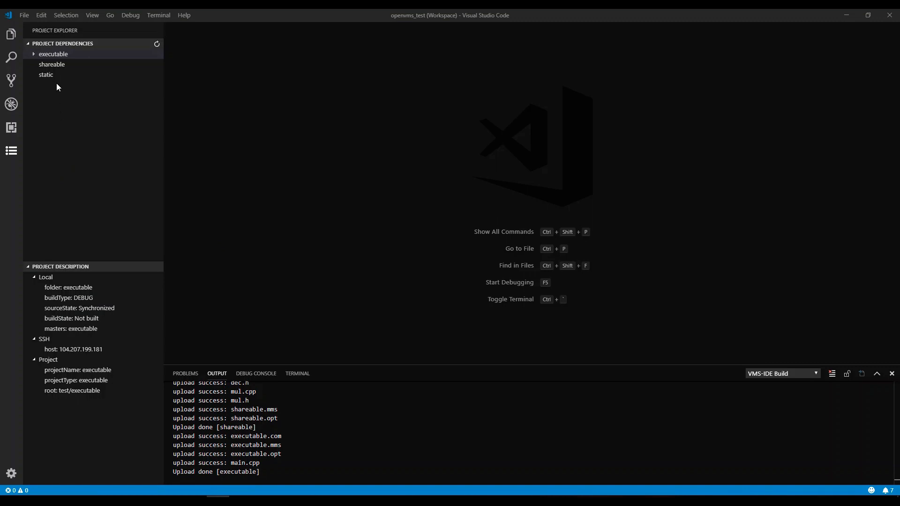
pyautogui.moveTo(64, 58)
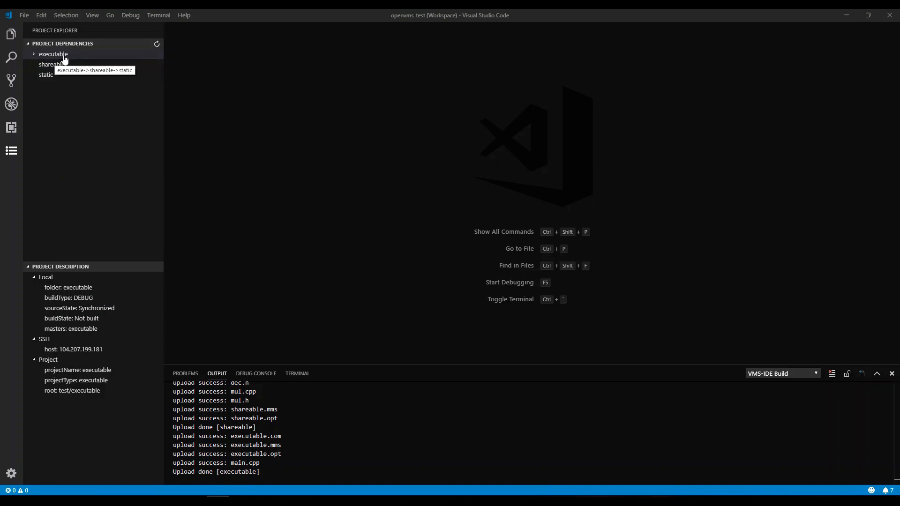
# Build the executable project with its dependencies and focus the VMS terminal
pyautogui.rightClick(52, 53)
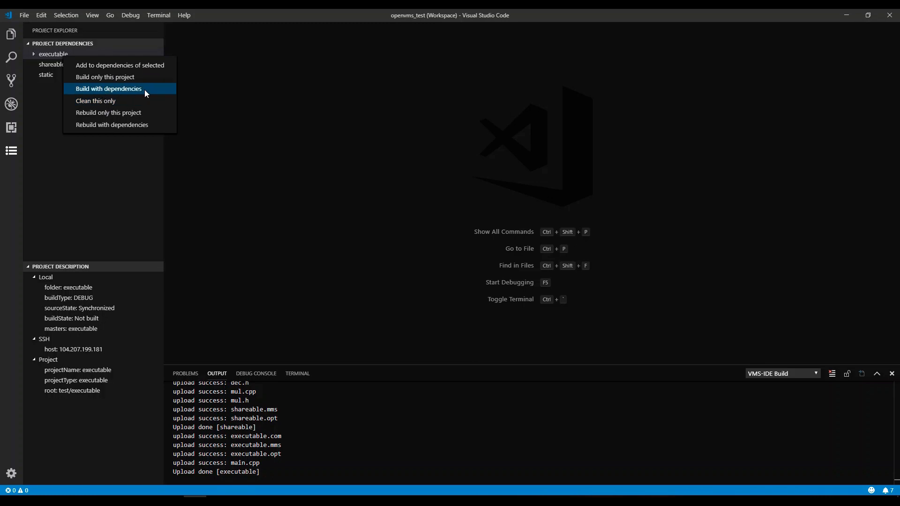
pyautogui.click(109, 88)
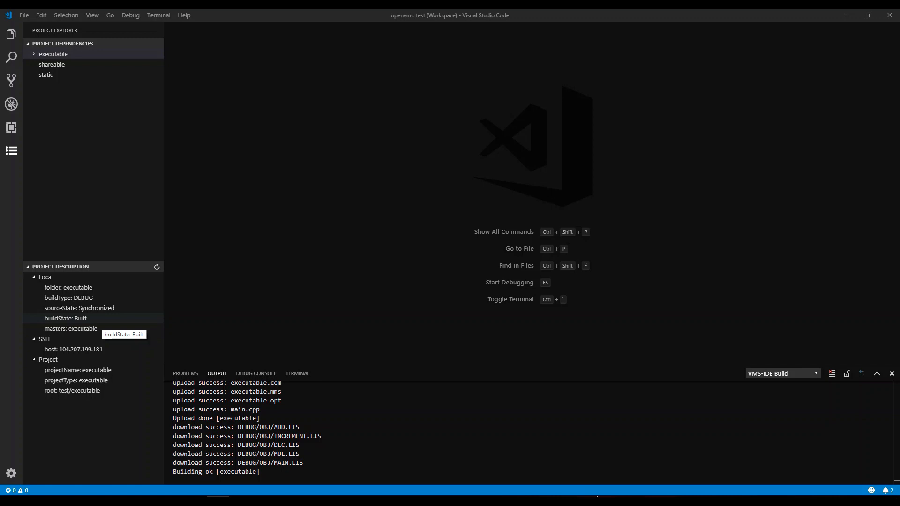
pyautogui.moveTo(271, 358)
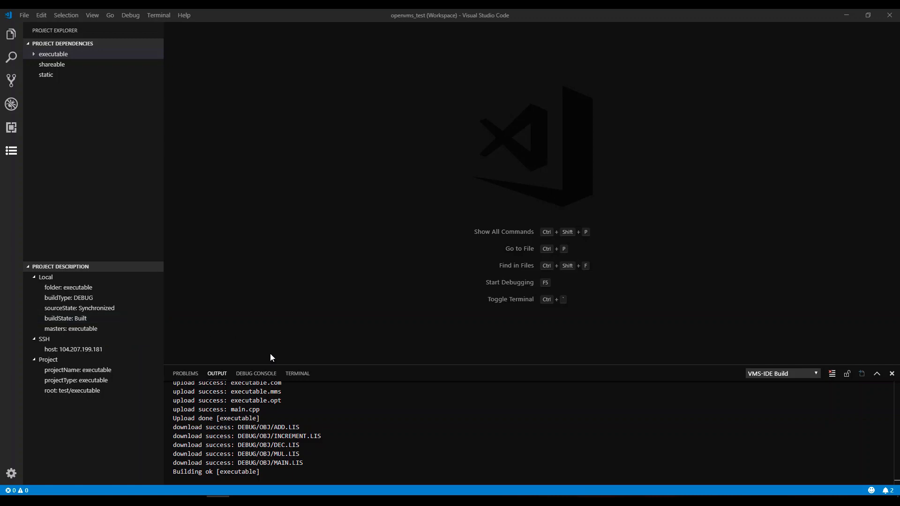
pyautogui.click(297, 374)
pyautogui.write('D')
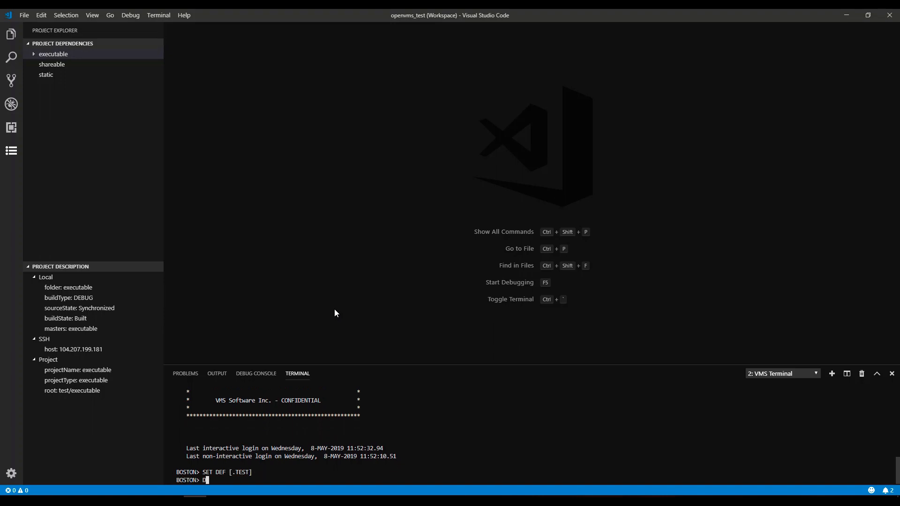
# Navigate the VMS terminal down through TEST, EXECUTABLE, OUT to the DEBUG folder
pyautogui.press('Enter')
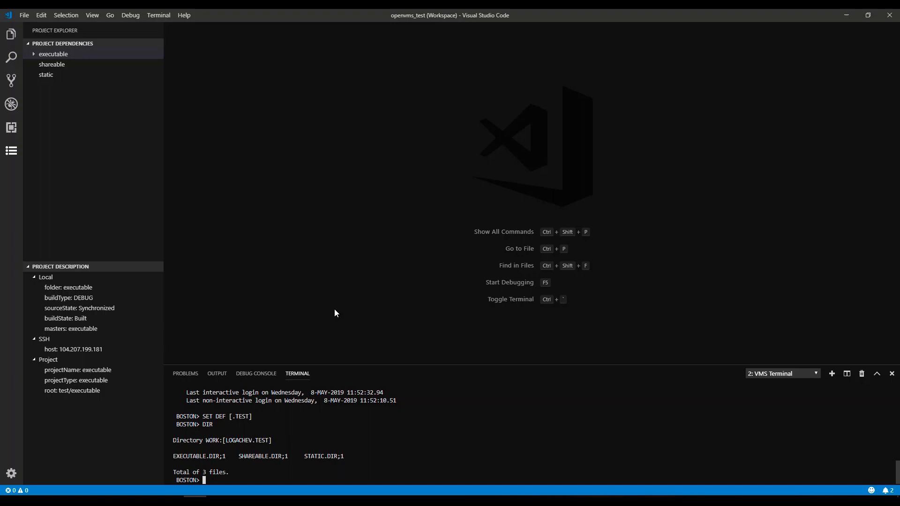
pyautogui.write('SET DEF [.EXECUTABLE')
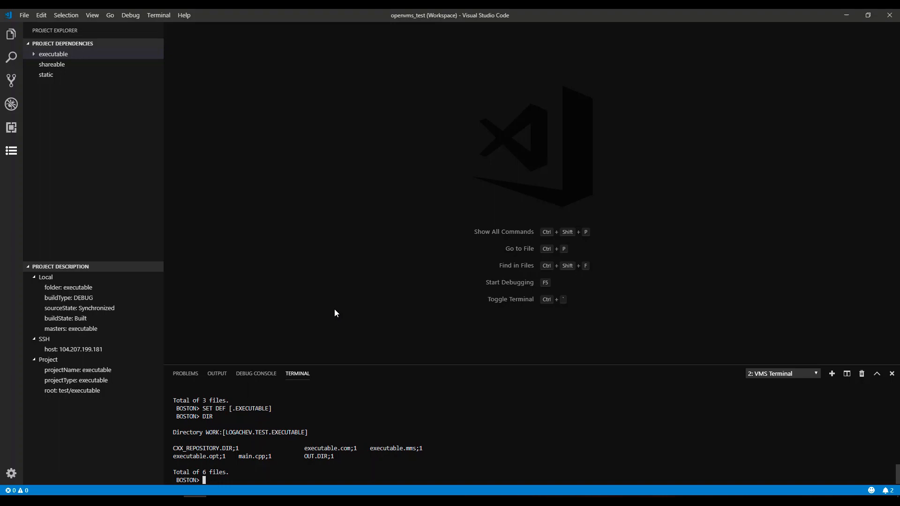
pyautogui.write('SET DEF')
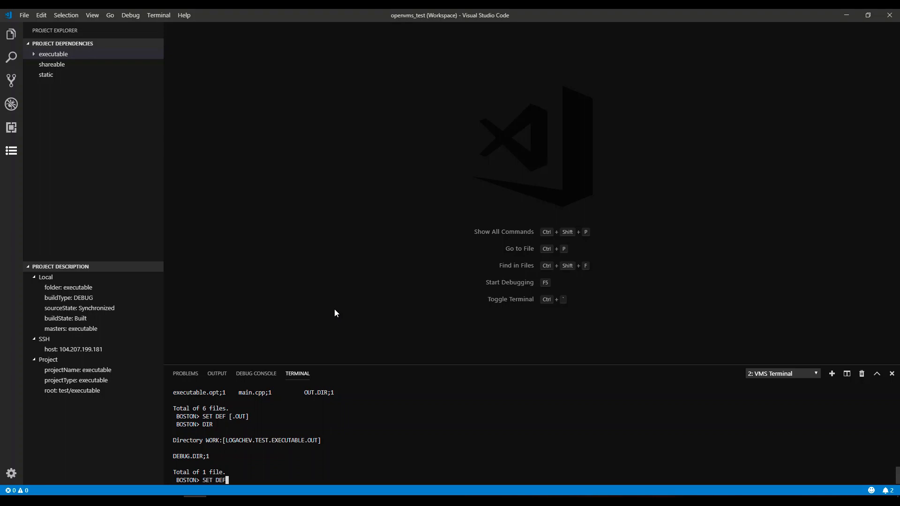
pyautogui.write('[.DEBUG')
pyautogui.write('DIR')
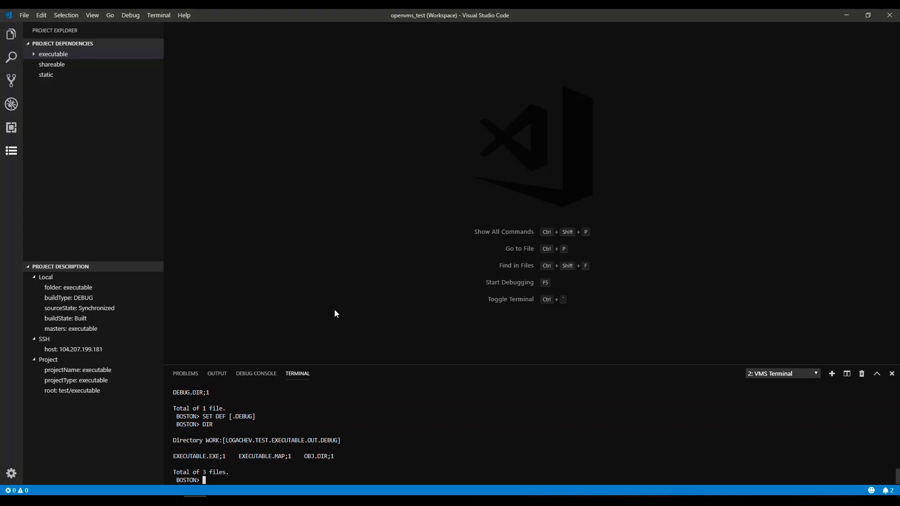
# Run EXECUTABLE.EXE and enter GO at the OpenVMS debugger prompt
pyautogui.doubleClick(194, 456)
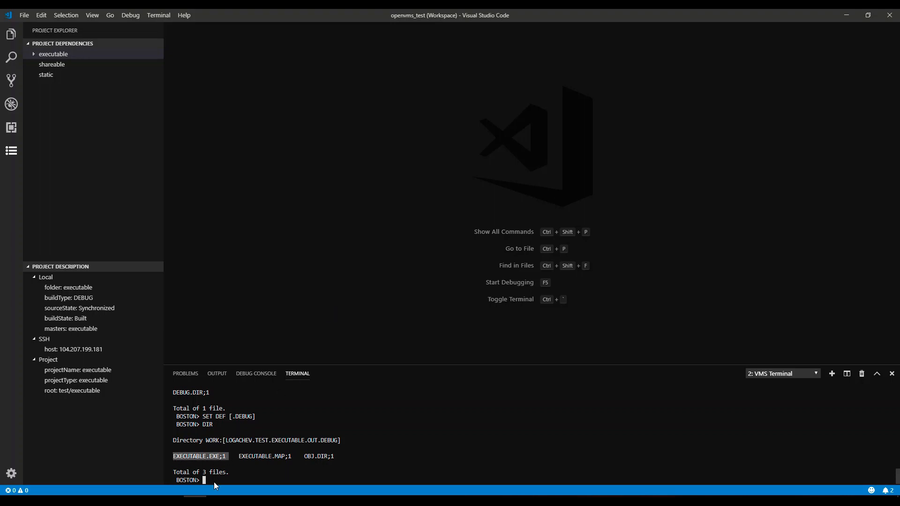
pyautogui.write('RUN EXECUT')
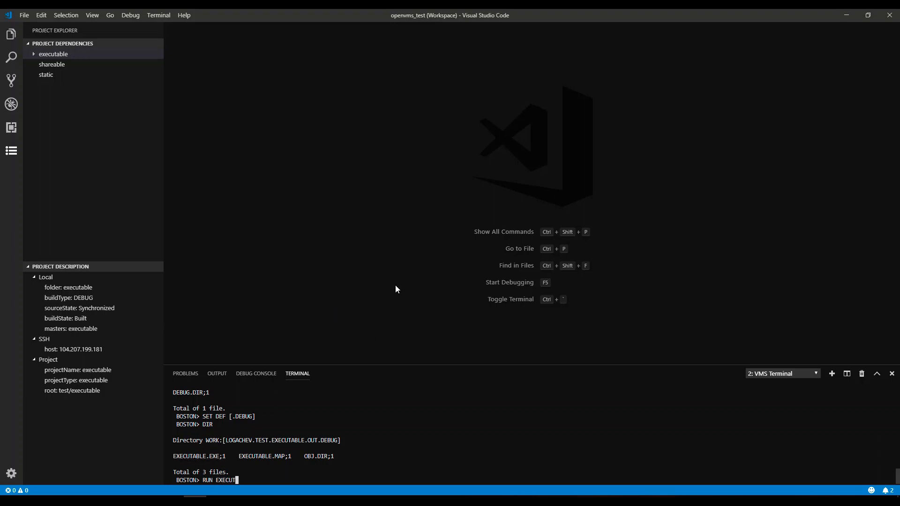
pyautogui.press('Enter')
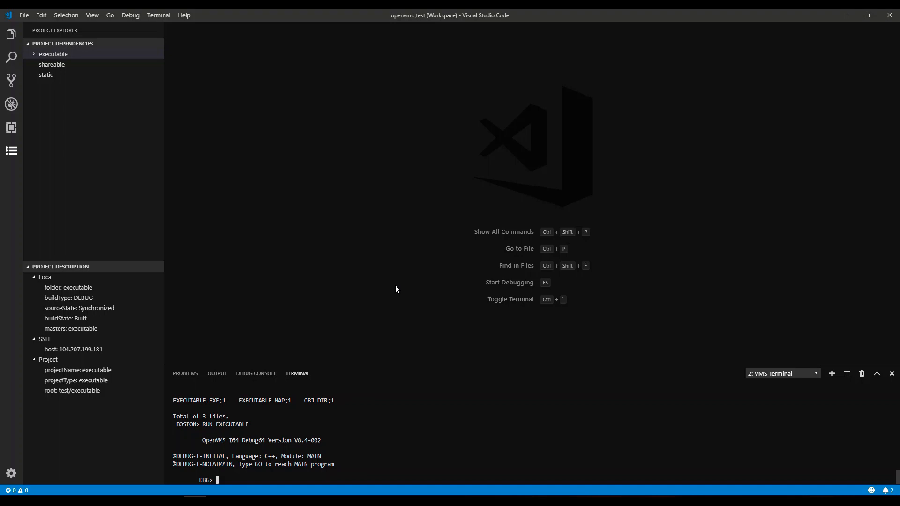
pyautogui.write('GO')
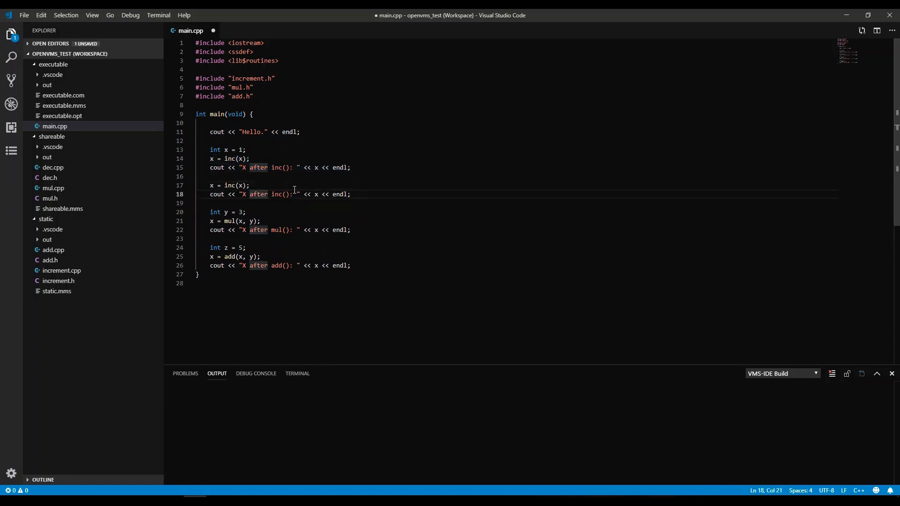
# Edit main.cpp's second inc() cout message to read '2nd'
pyautogui.write('2nd')
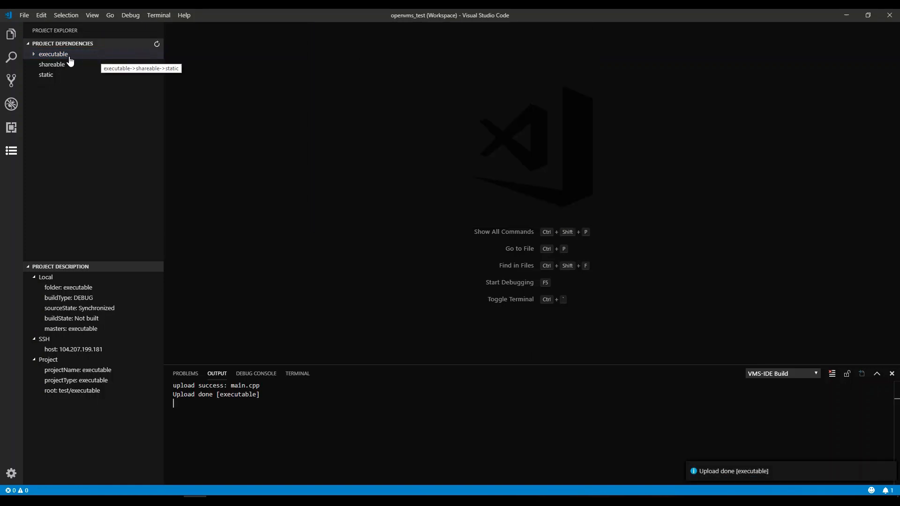
# Select the executable project to rebuild it with its dependencies
pyautogui.click(54, 54)
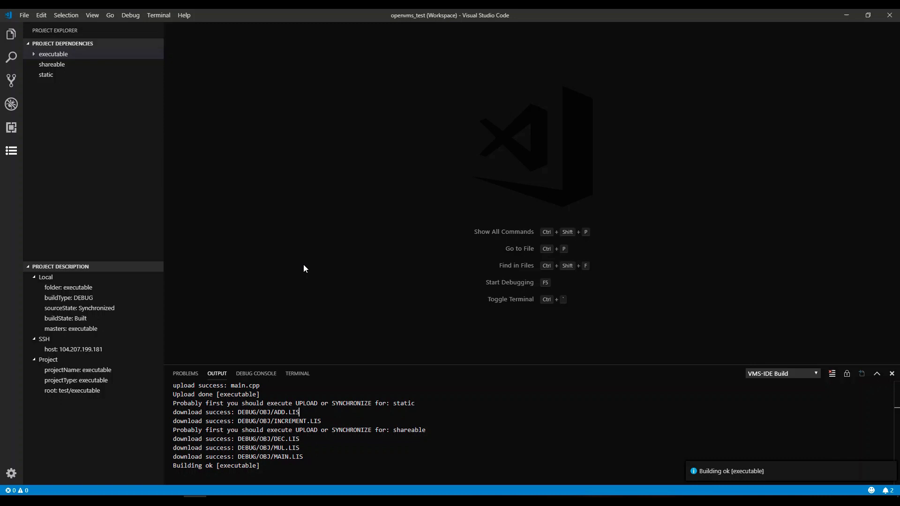
pyautogui.moveTo(478, 457)
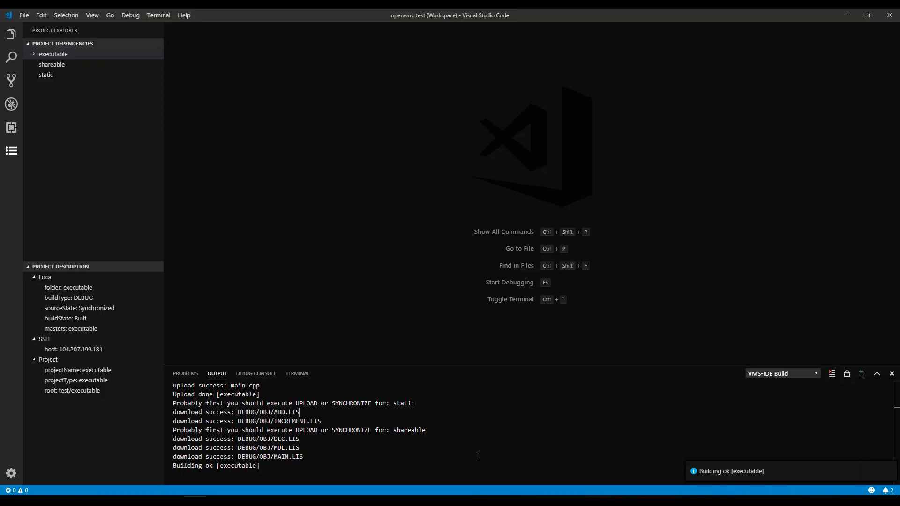